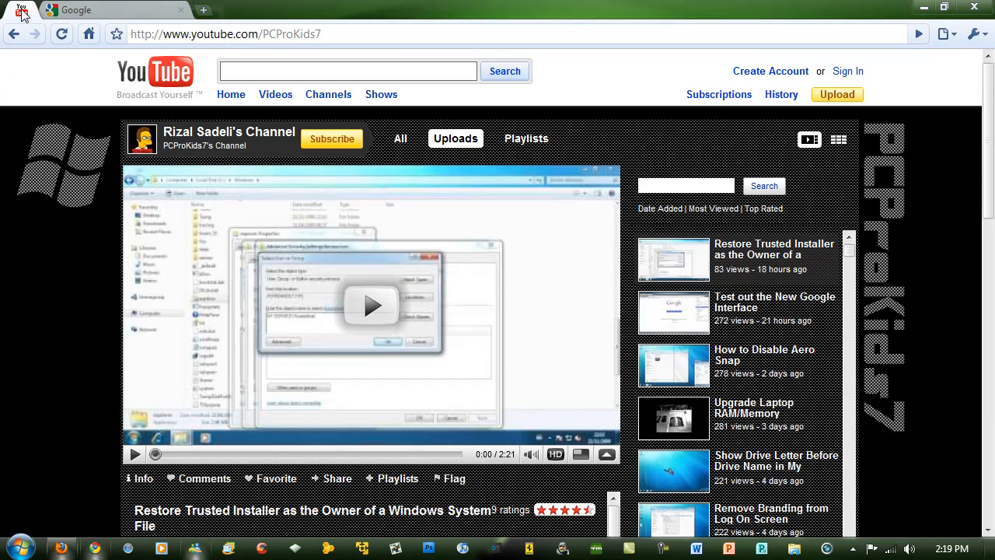
{"action": "mouse_move", "coordinate": [200, 57]}
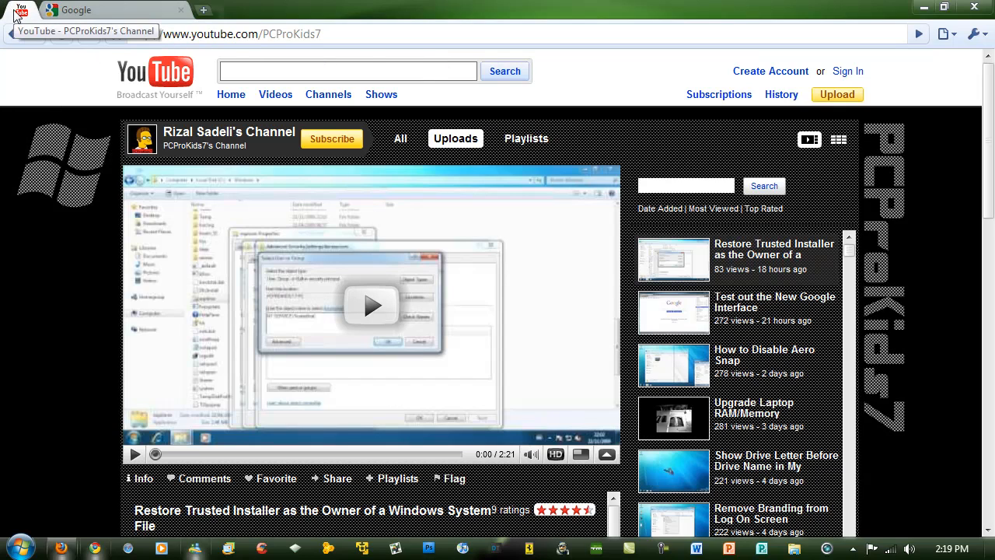
{"action": "mouse_move", "coordinate": [31, 18]}
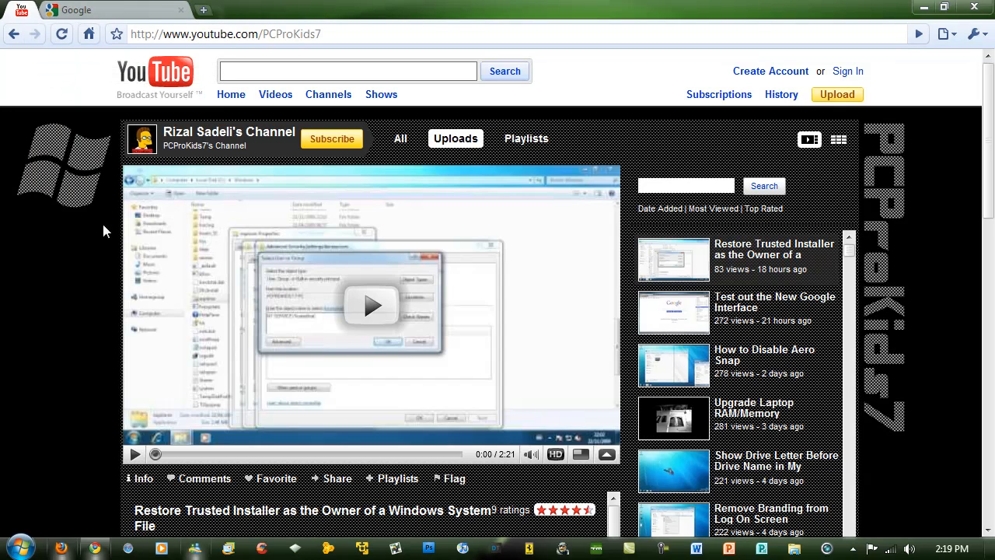
{"action": "mouse_move", "coordinate": [55, 238]}
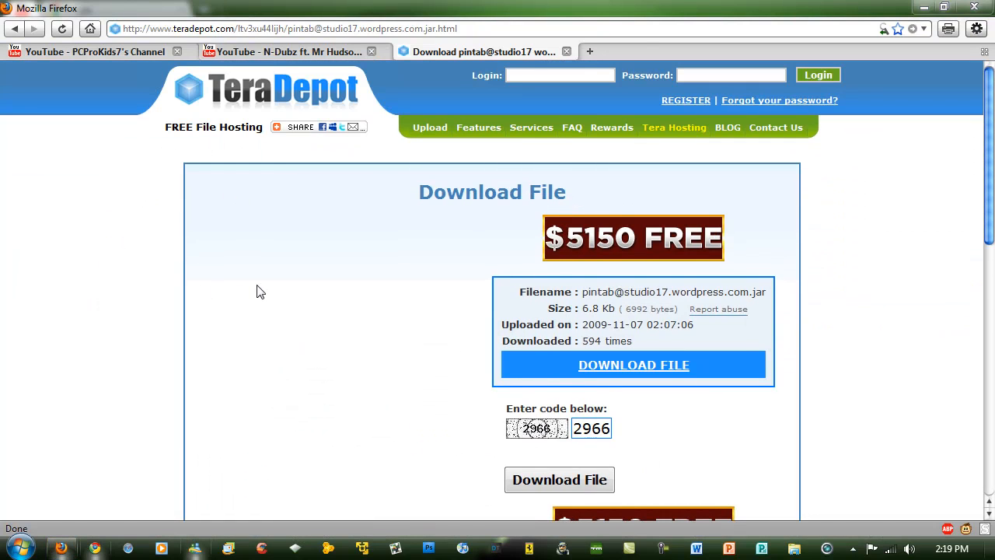
{"action": "left_click", "coordinate": [559, 479]}
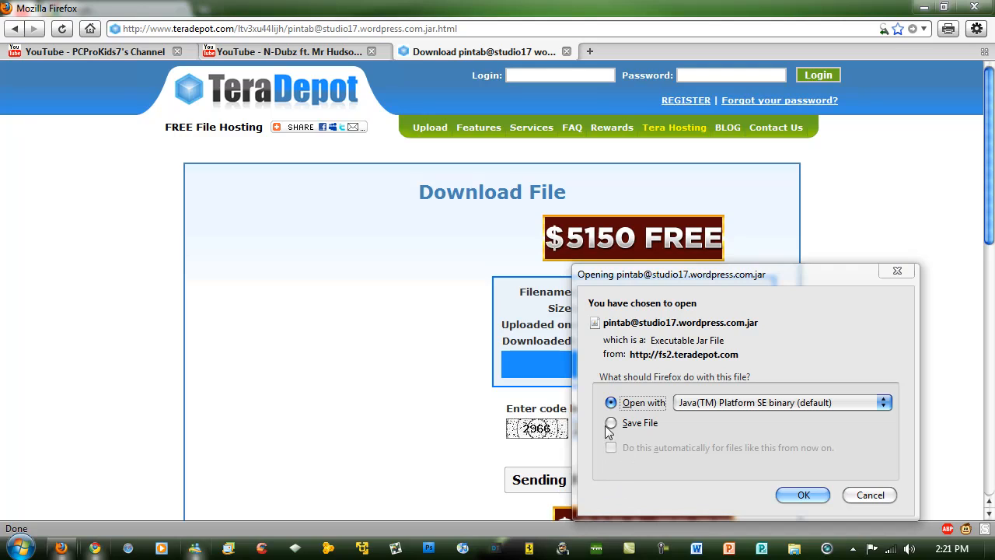
{"action": "left_click", "coordinate": [611, 422]}
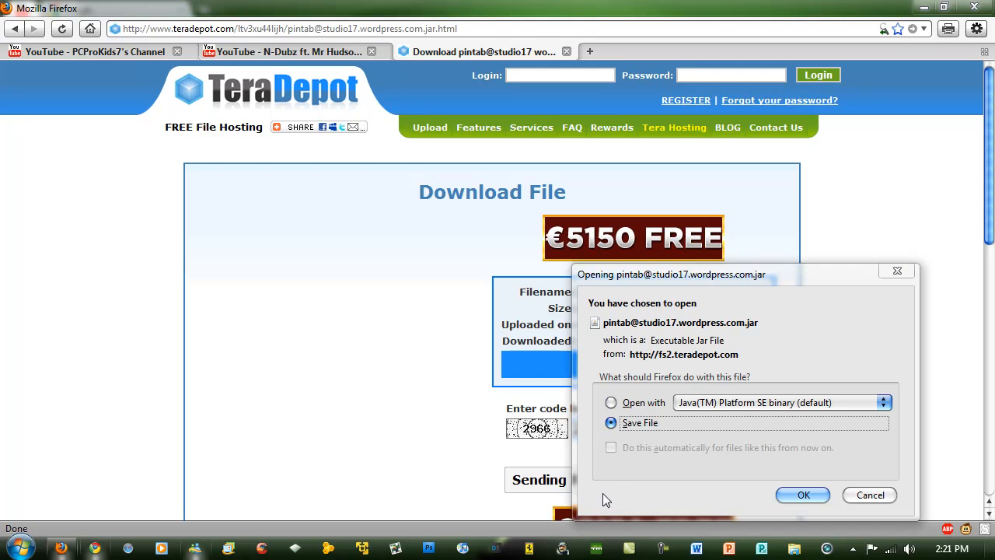
{"action": "mouse_move", "coordinate": [676, 384]}
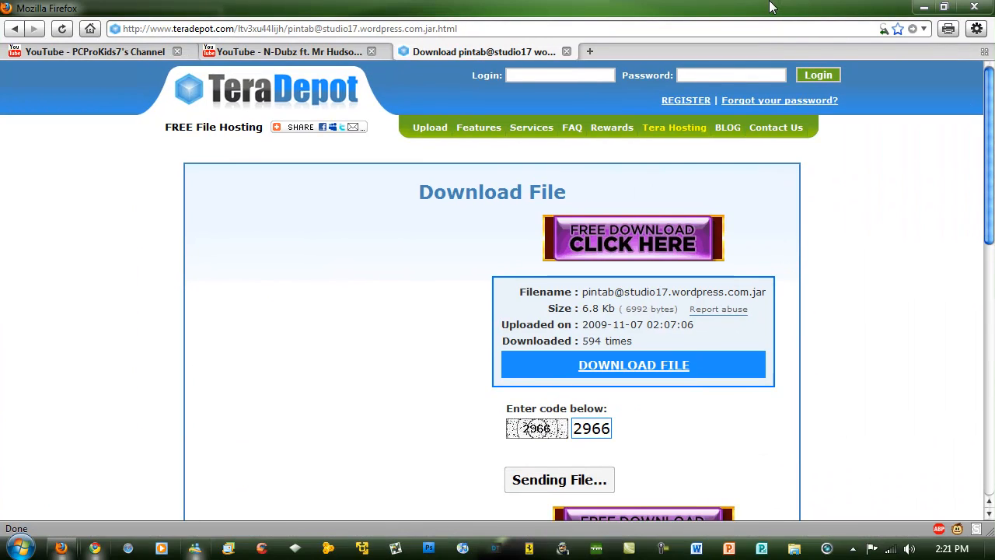
- Select the 'YouTube - PCProKids7's Channel' tab and open its context menu to pin it
{"action": "left_click", "coordinate": [89, 52]}
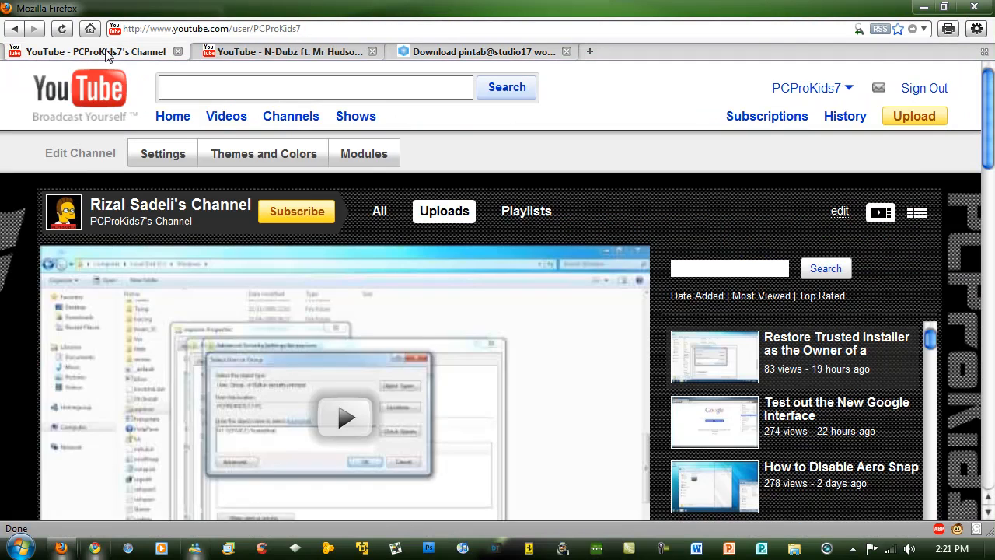
{"action": "right_click", "coordinate": [93, 51]}
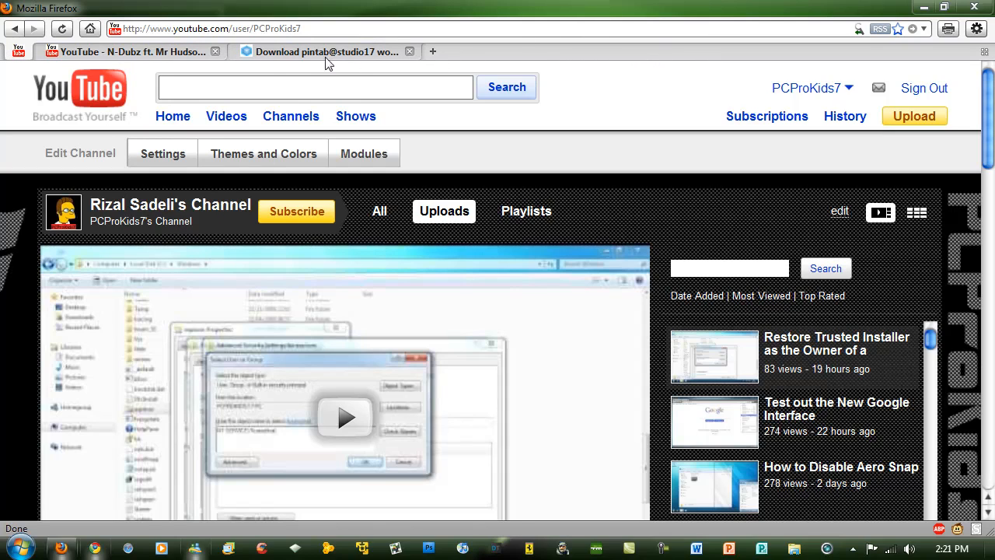
{"action": "mouse_move", "coordinate": [17, 51]}
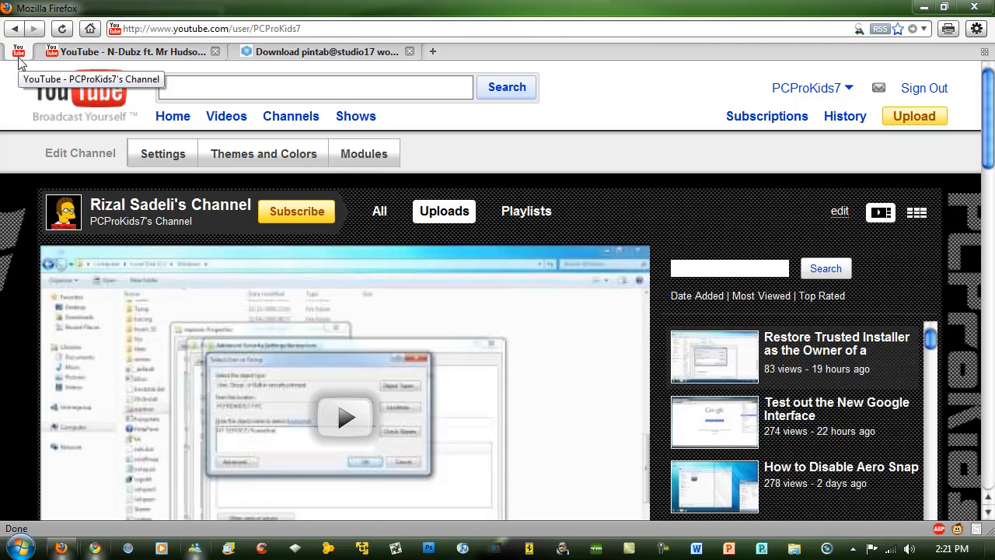
{"action": "mouse_move", "coordinate": [143, 109]}
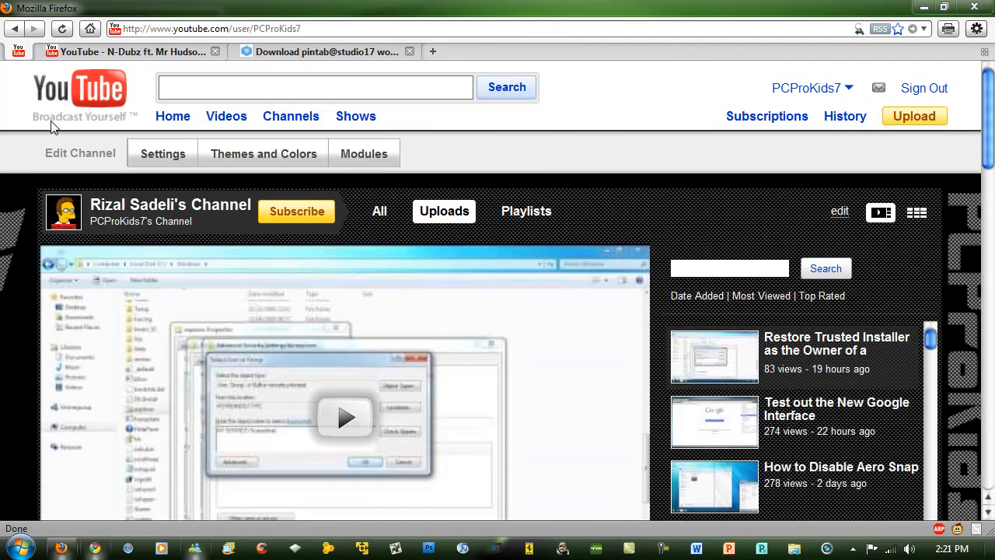
{"action": "mouse_move", "coordinate": [37, 88]}
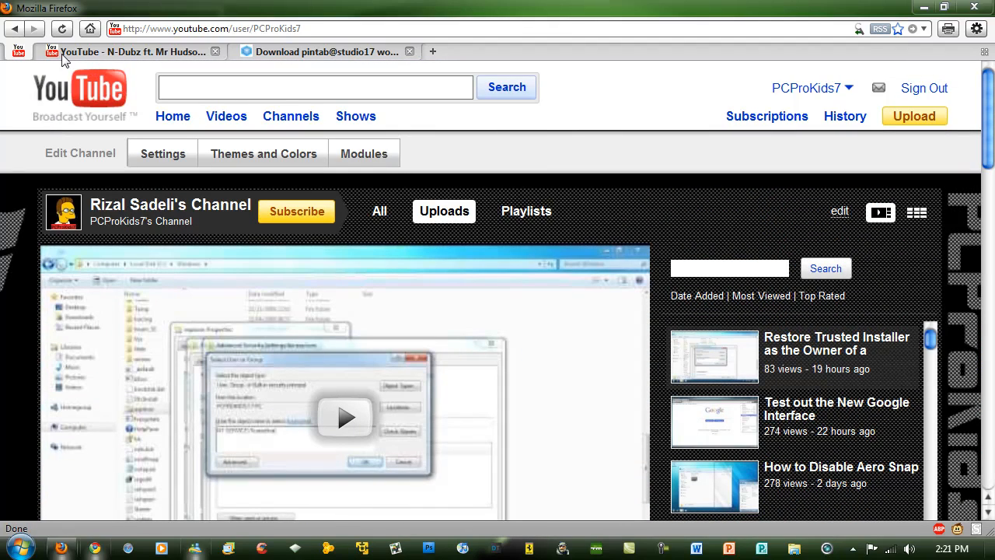
{"action": "mouse_move", "coordinate": [19, 51]}
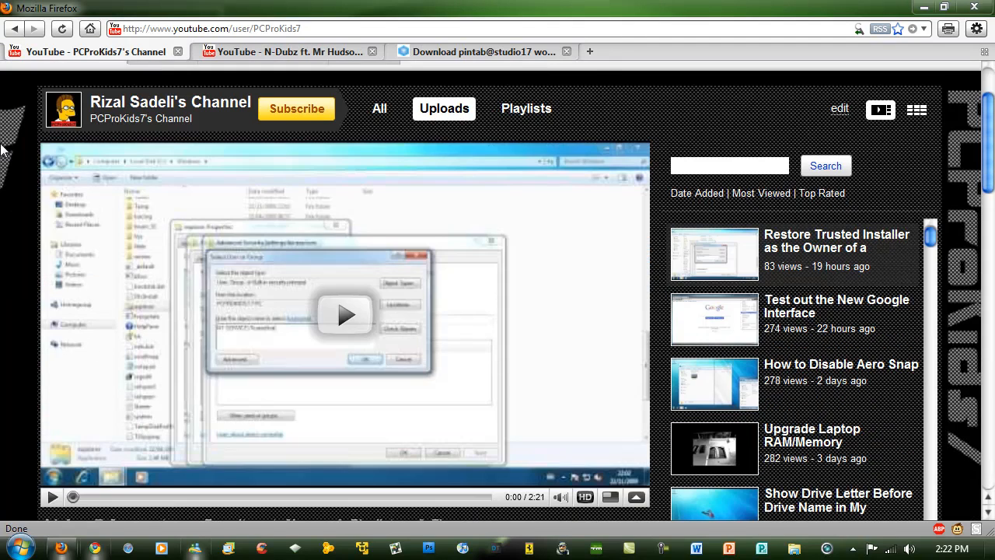
- Return to the TeraDepot download tab and click on its page
{"action": "left_click", "coordinate": [482, 52]}
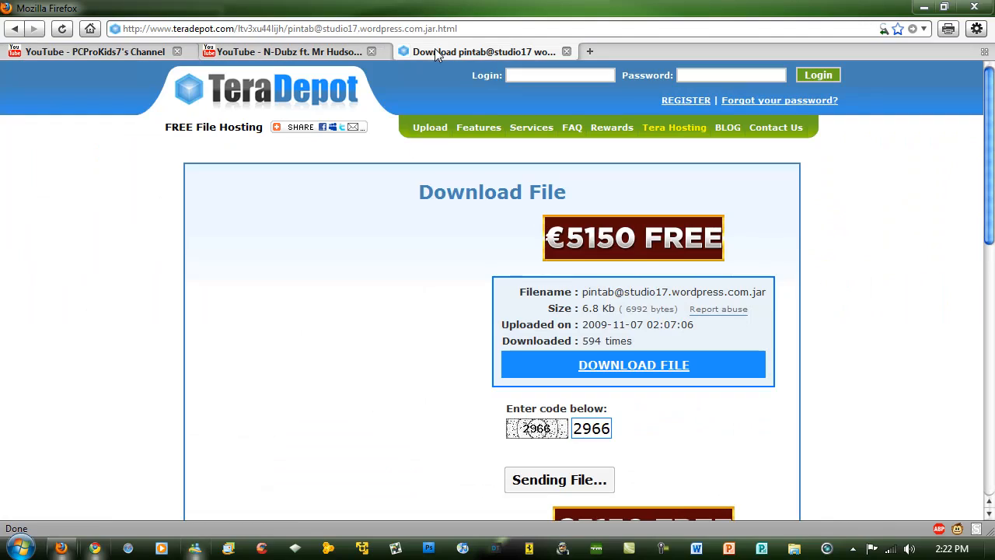
{"action": "left_click", "coordinate": [300, 127]}
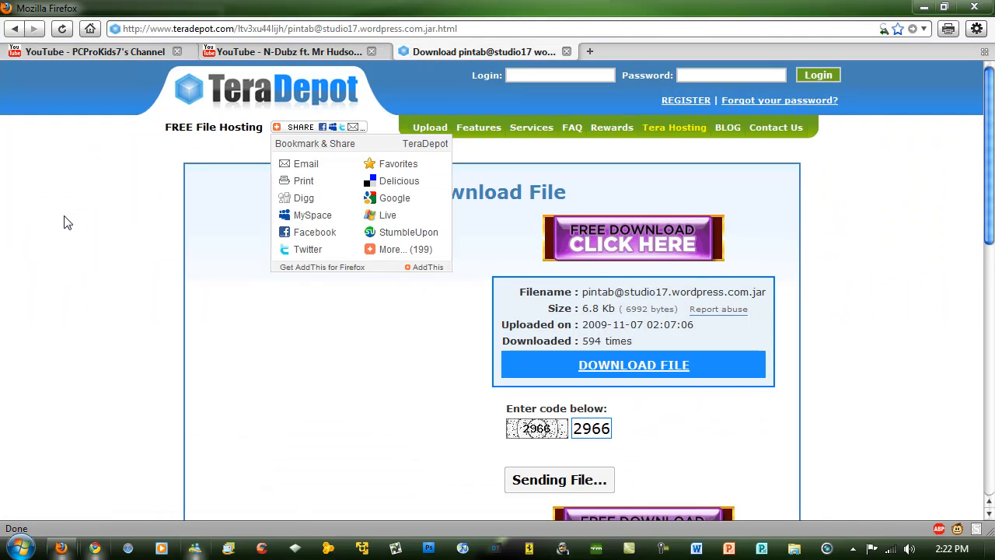